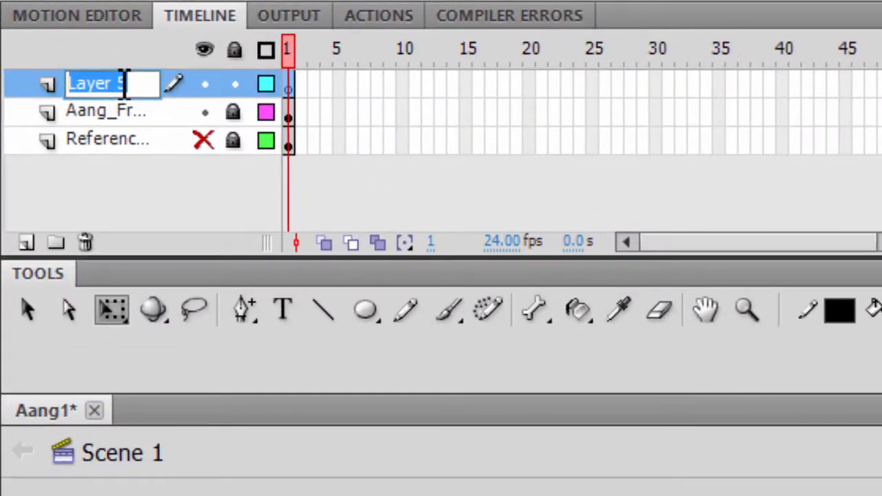
Retype the misspelled layer name as Aang_Side
type("Aang")
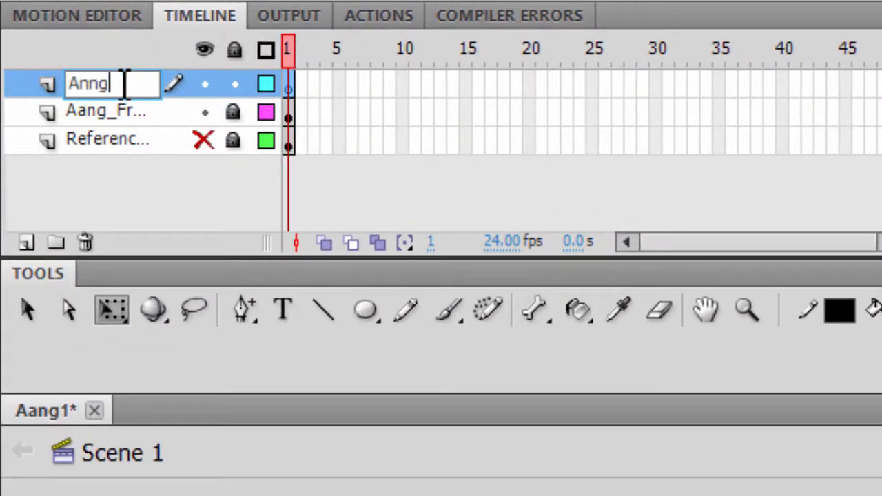
key("BackSpace")
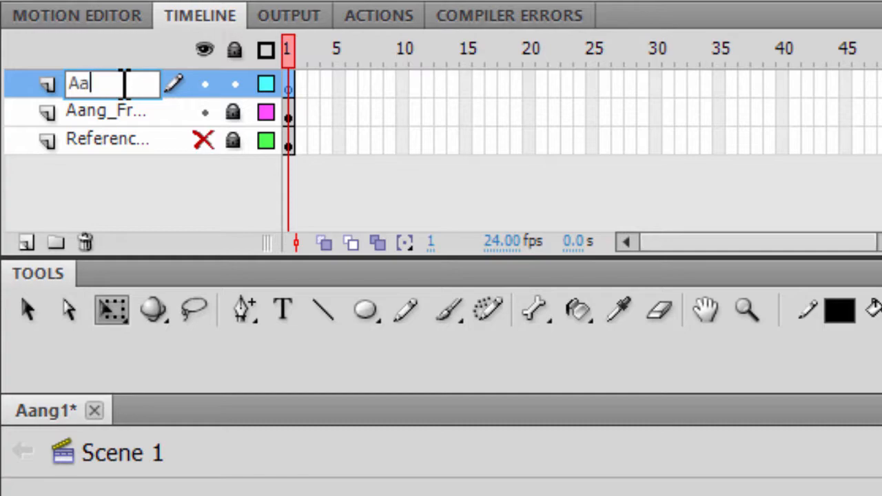
type("Aang_Side")
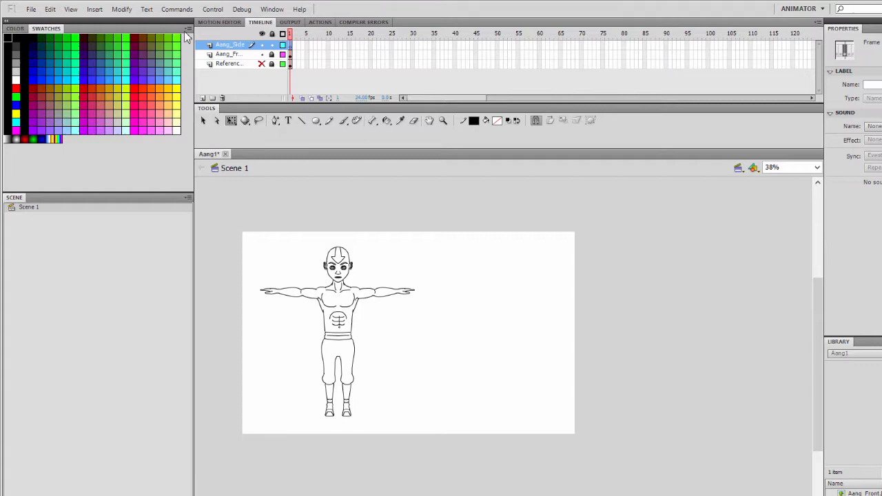
Import the side-view reference image, scale it down and place it right of the front figure
left_click(31, 8)
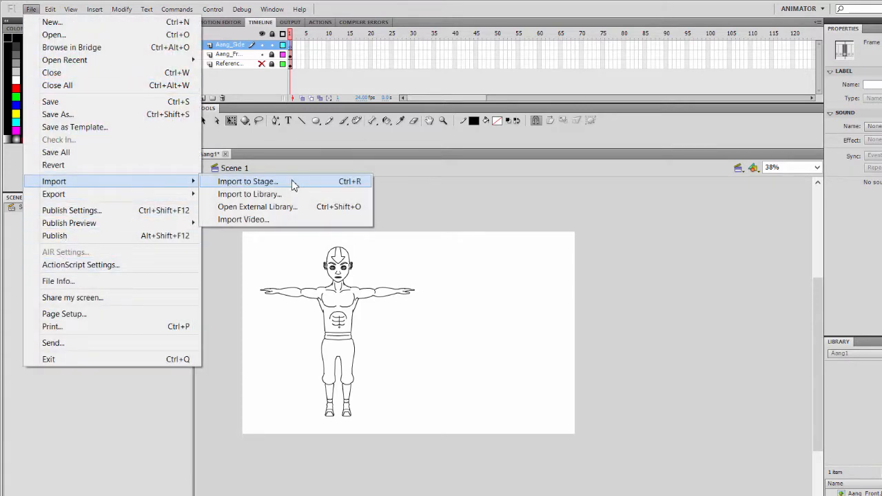
left_click(246, 182)
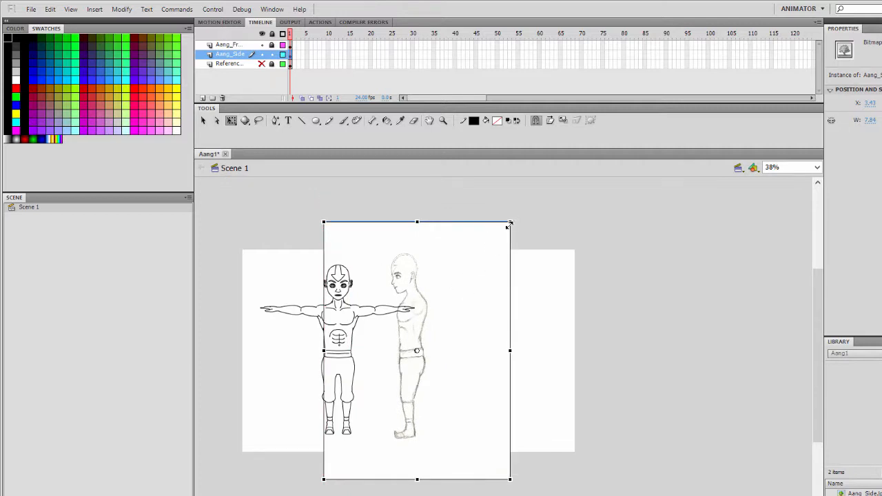
left_click_drag(416, 352, 408, 353)
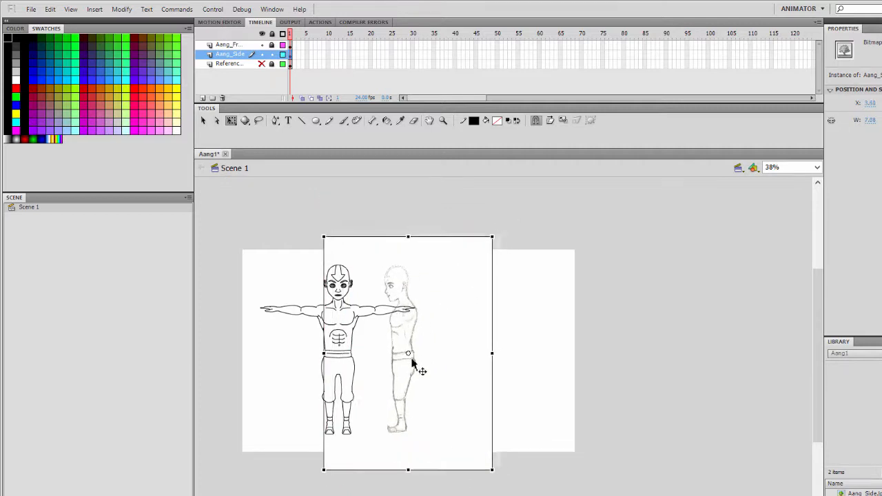
left_click_drag(407, 352, 369, 352)
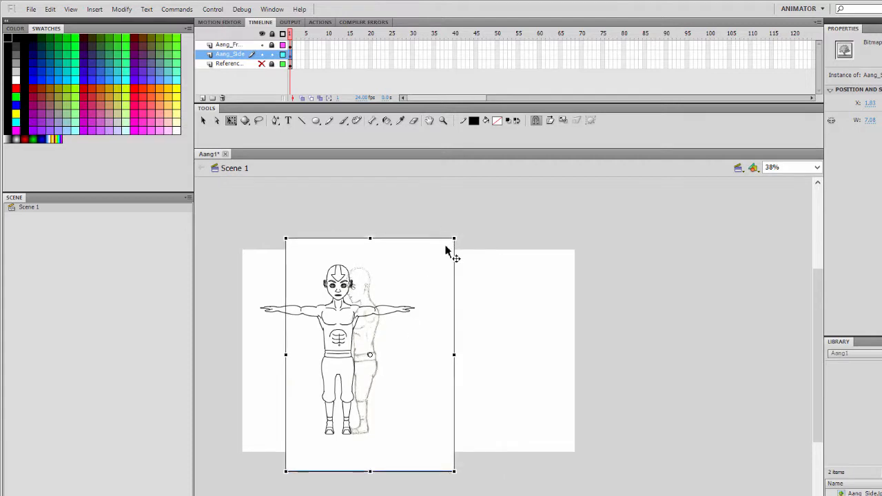
mouse_move(372, 361)
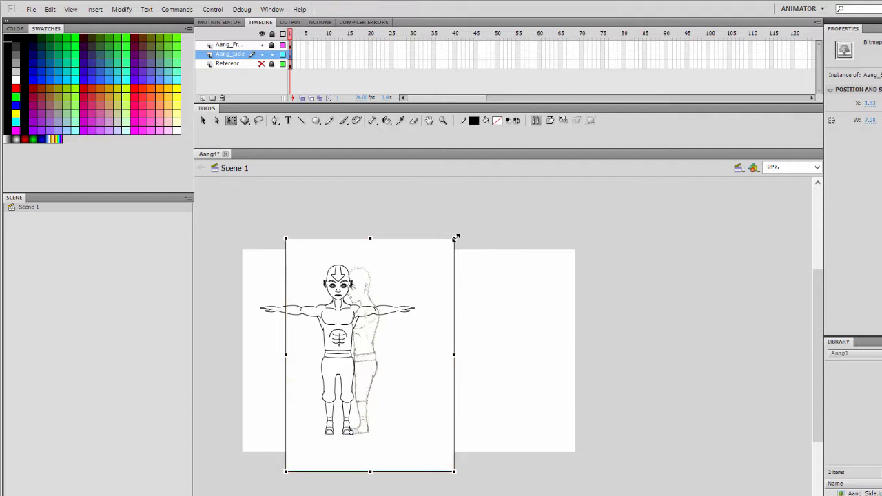
mouse_move(455, 240)
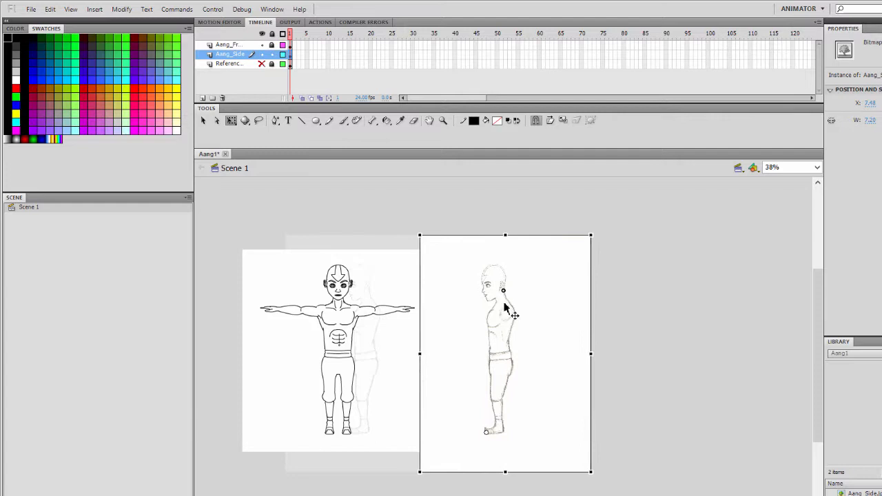
left_click_drag(505, 314, 486, 315)
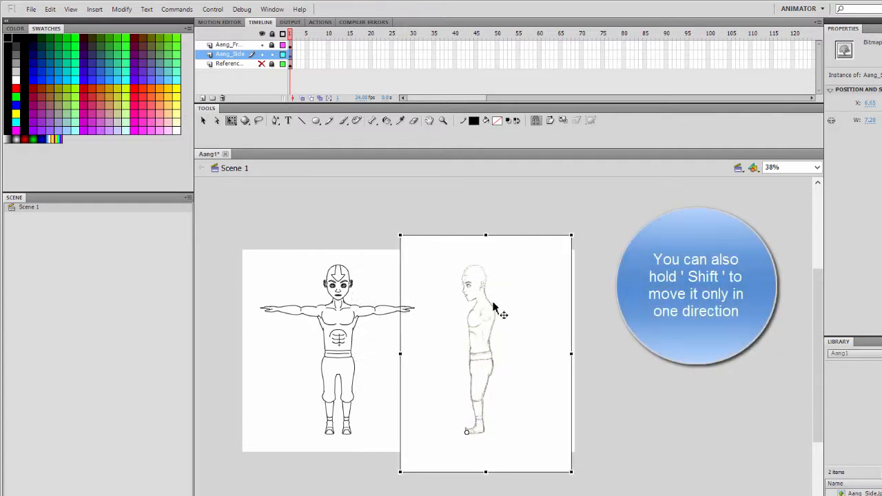
left_click_drag(494, 314, 485, 320)
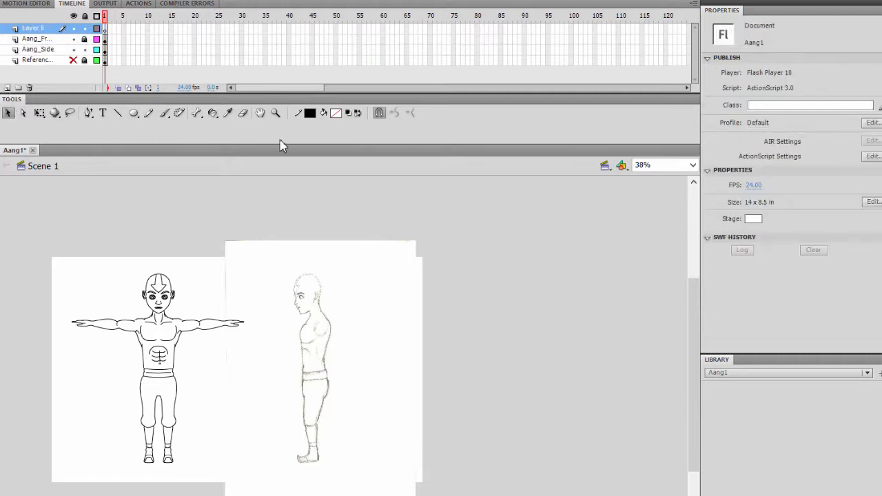
Pick a light-blue stroke colour and rename the top layer Guidelines
left_click(310, 113)
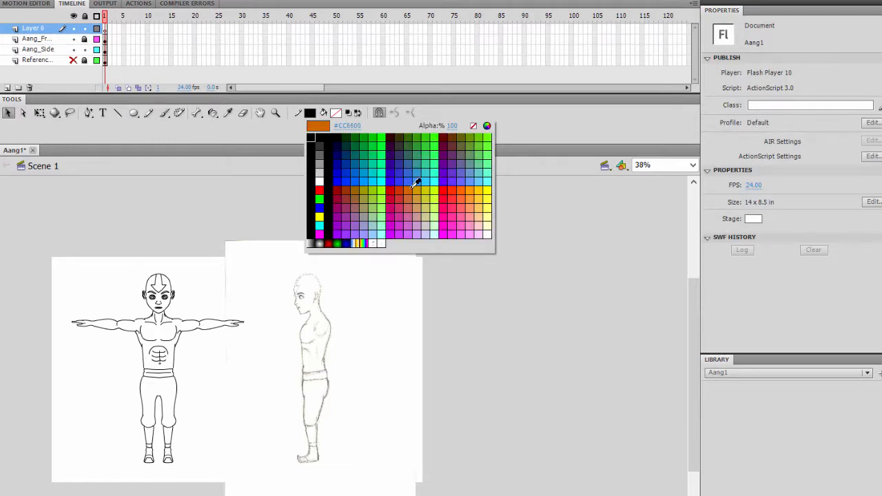
left_click(417, 184)
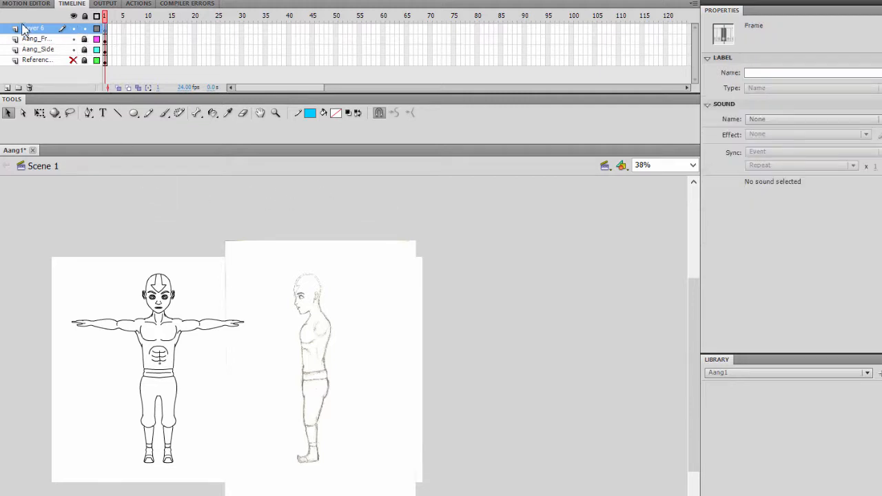
double_click(34, 28)
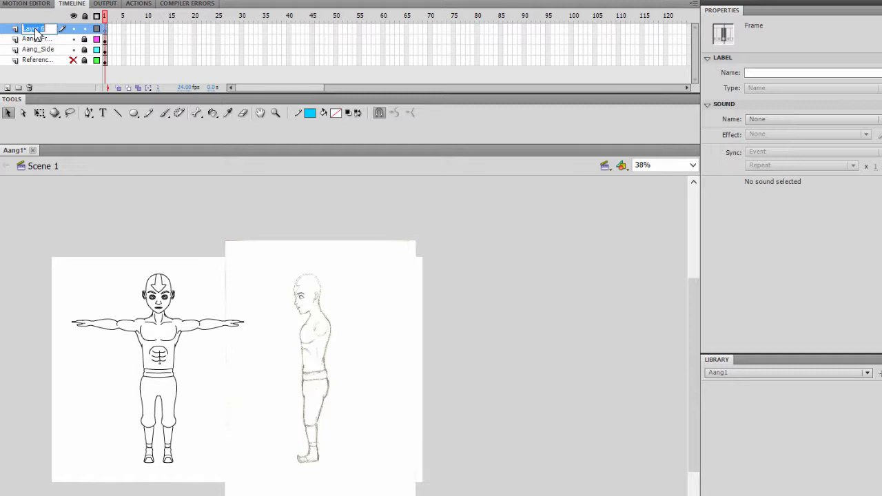
type("Guidelines")
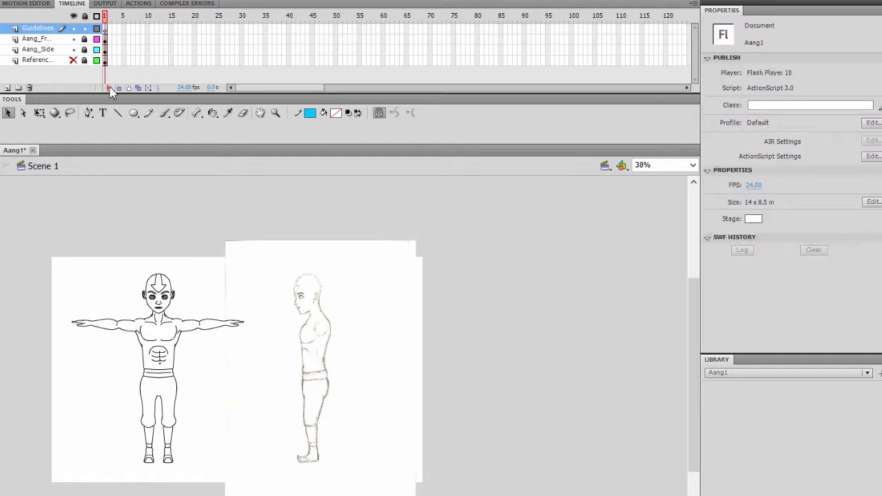
left_click(118, 113)
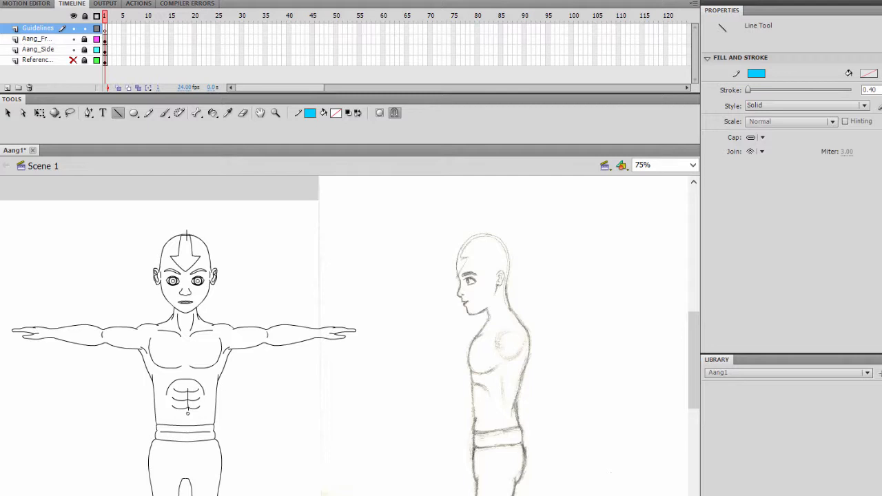
Draw horizontal light-blue guide lines across both figures at the top of the heads
left_click_drag(186, 234, 367, 234)
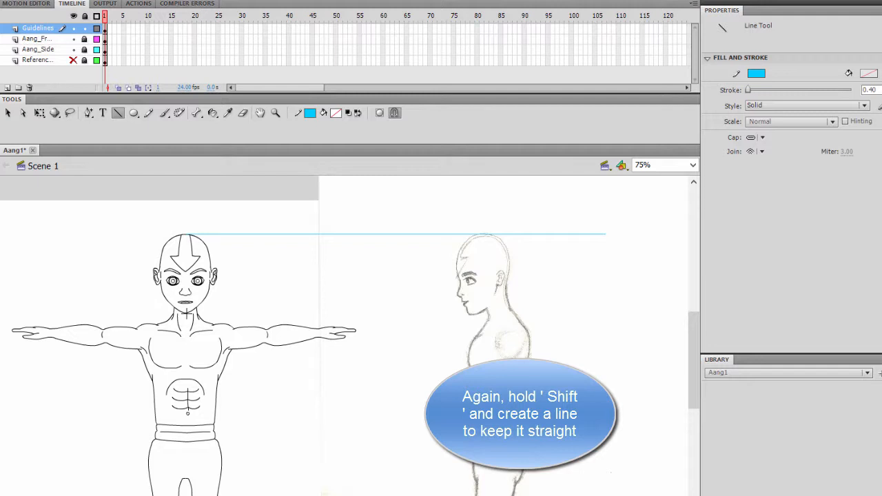
left_click_drag(186, 314, 590, 314)
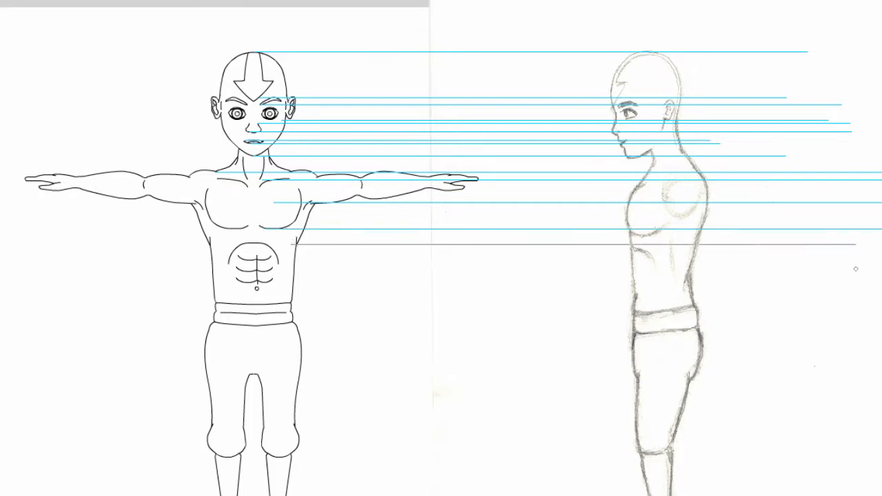
scroll("down", 3)
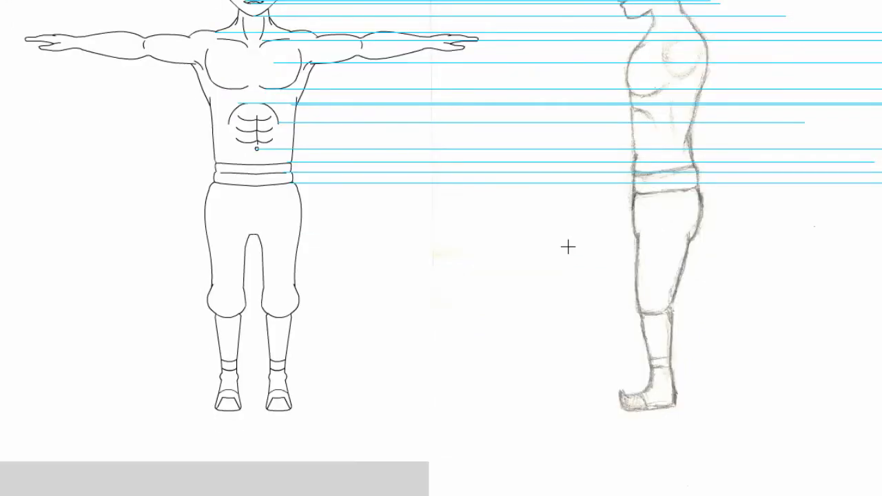
mouse_move(698, 176)
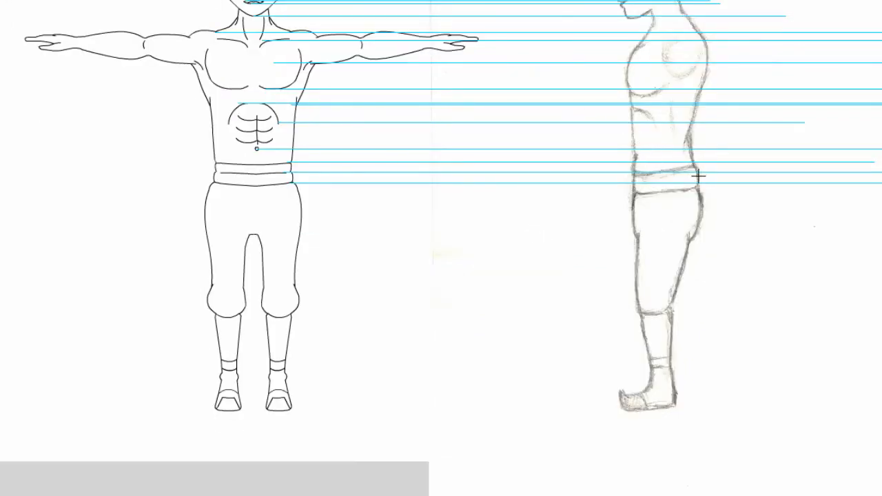
scroll("down", 3)
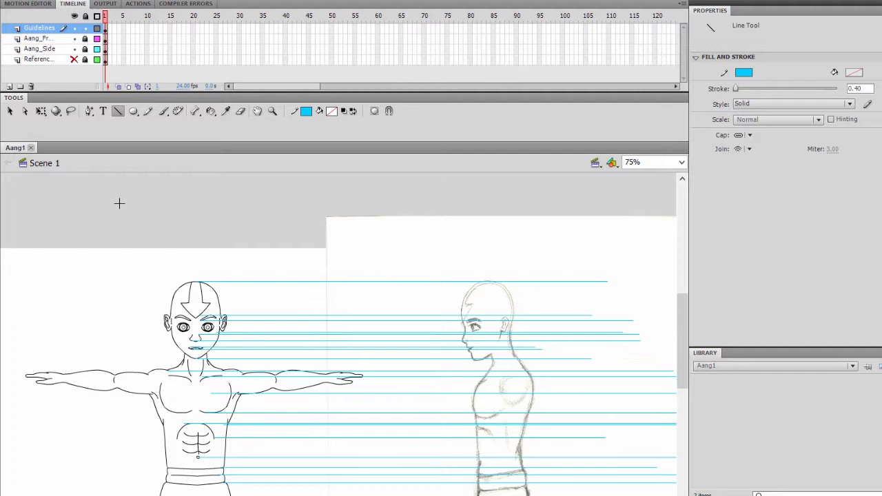
mouse_move(146, 233)
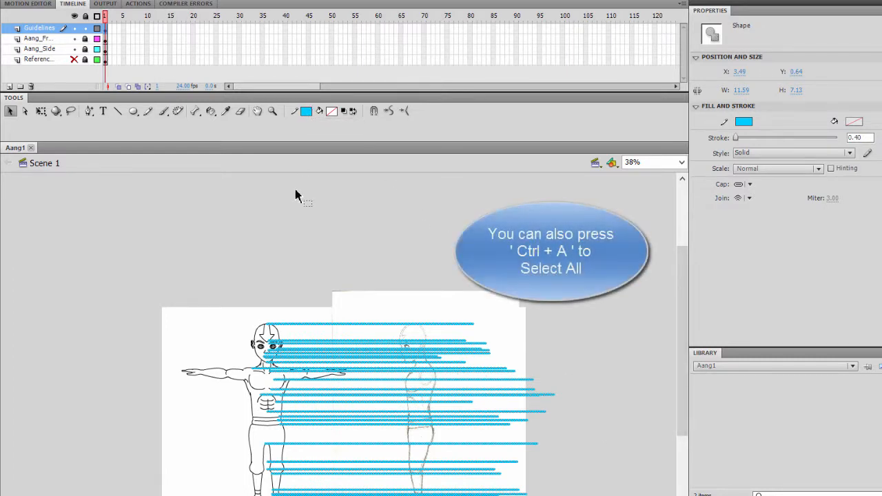
mouse_move(306, 153)
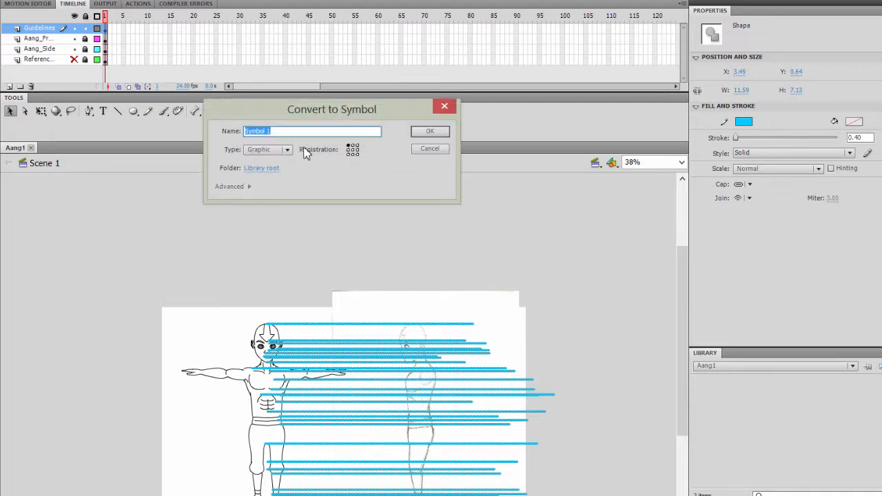
Convert the guidelines to a graphic symbol with Alpha set to about 17%
left_click(430, 131)
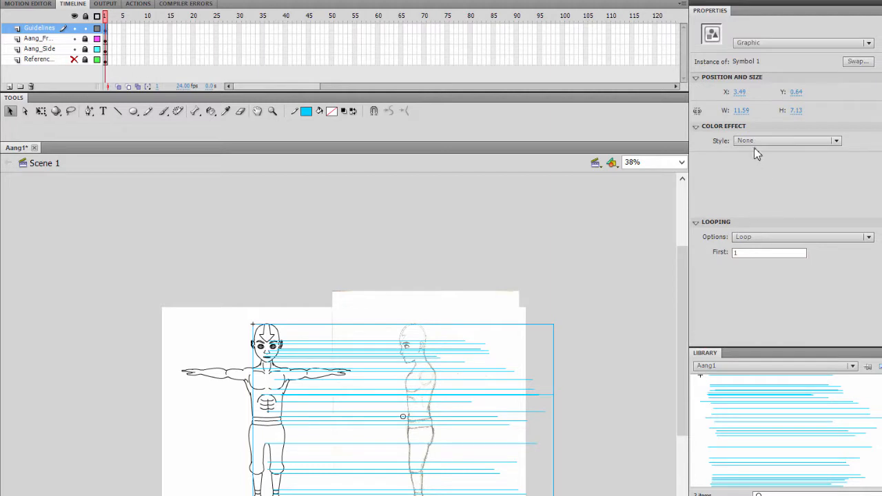
left_click(786, 140)
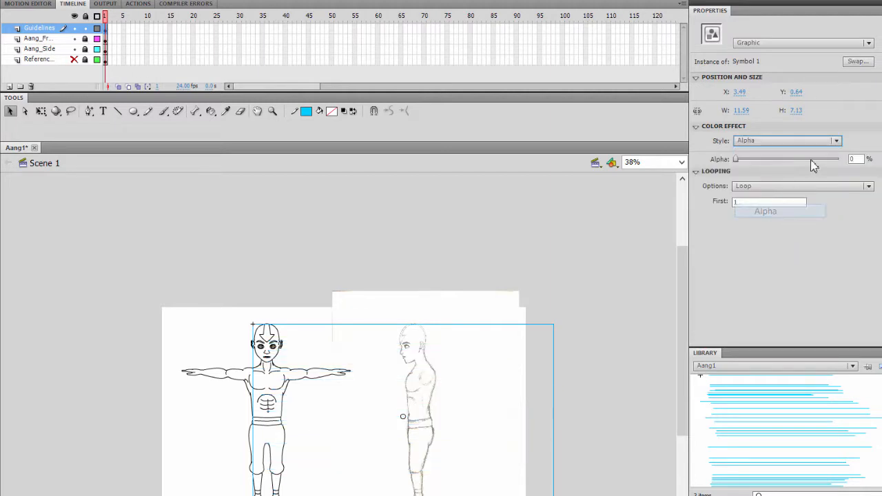
left_click_drag(736, 160, 753, 160)
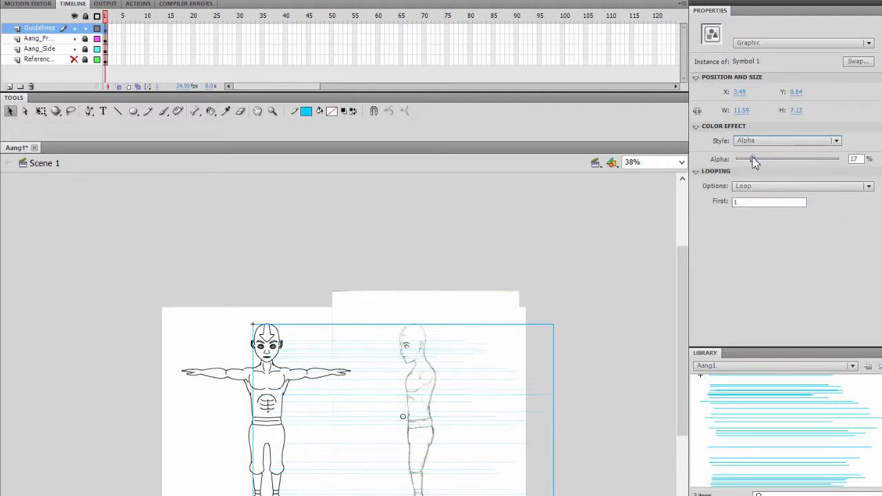
left_click_drag(752, 160, 760, 160)
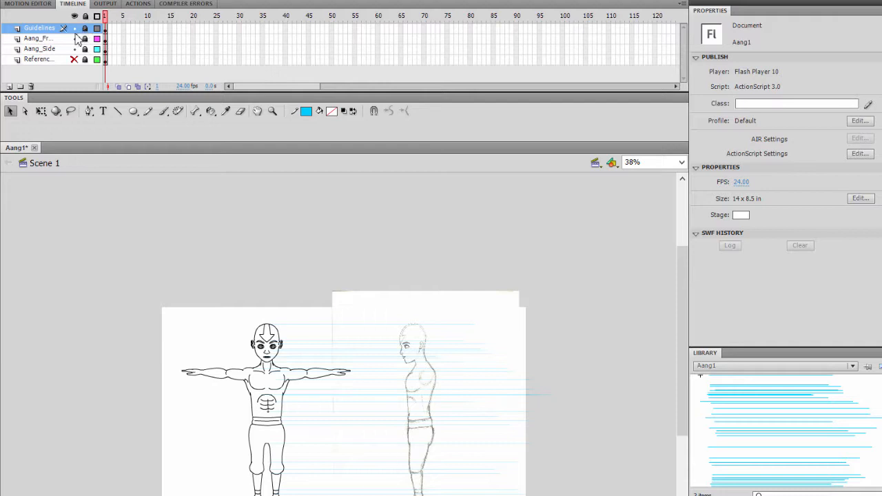
mouse_move(56, 49)
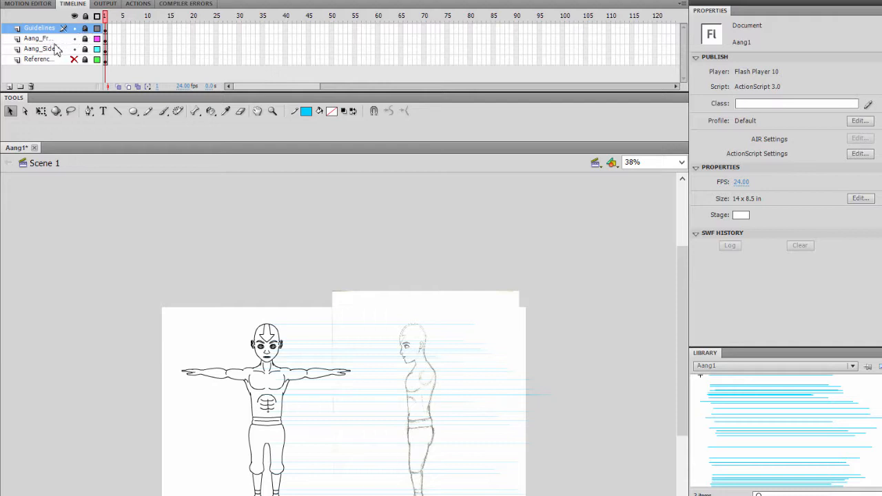
Rename the side sketch layer to Reference
left_click(38, 38)
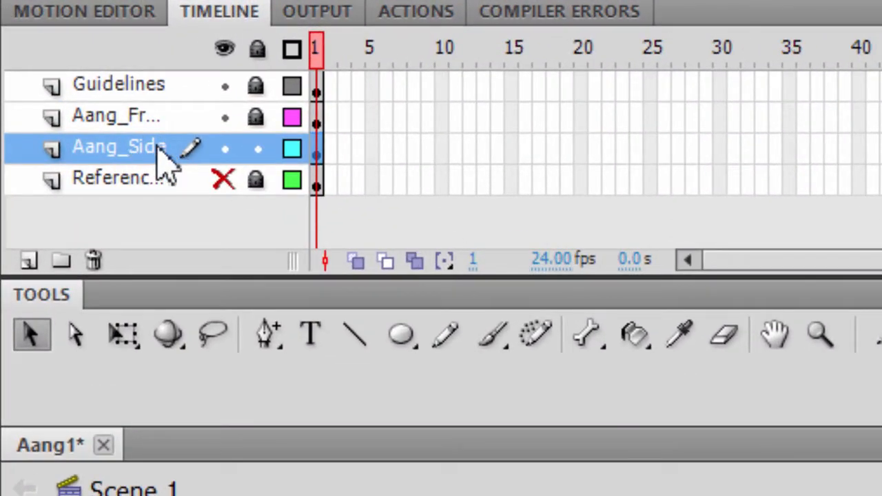
double_click(117, 148)
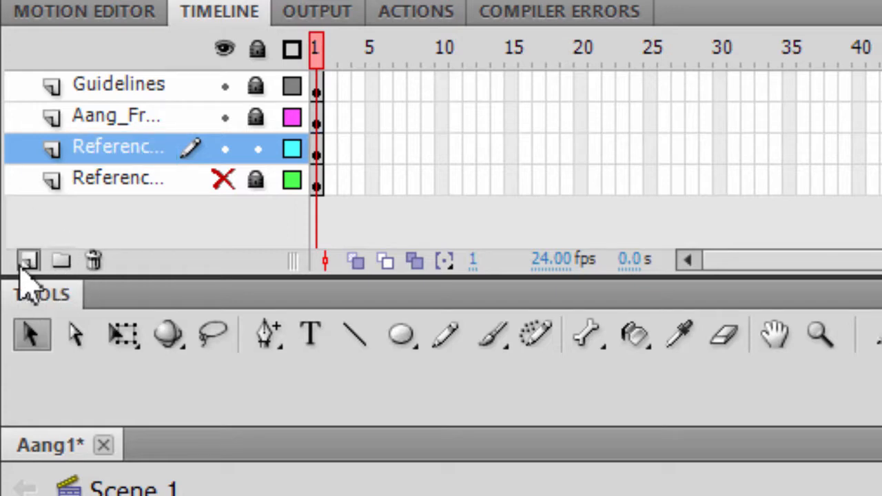
Add a new layer above the locked side reference and name it Aang_Side
left_click(29, 259)
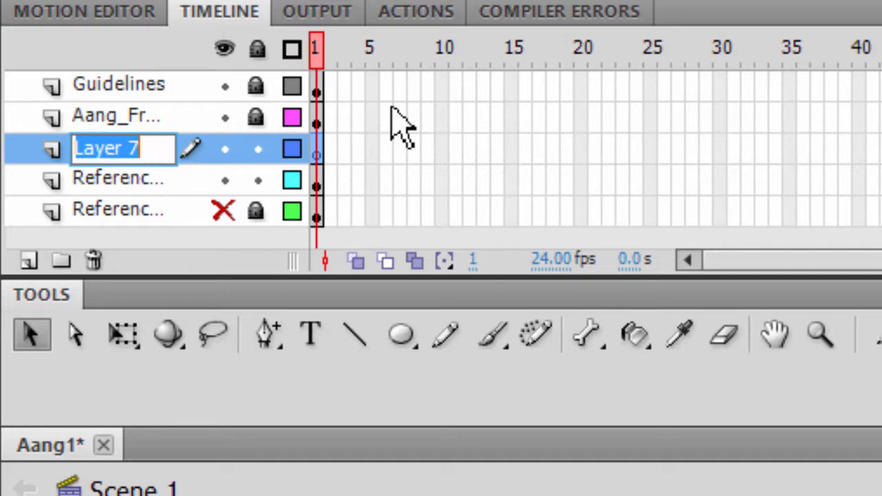
type("Aa")
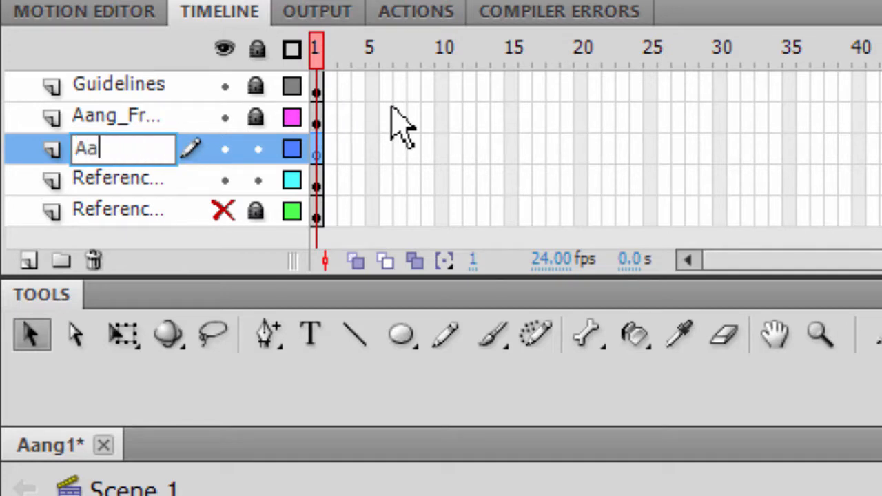
type("ang_Side")
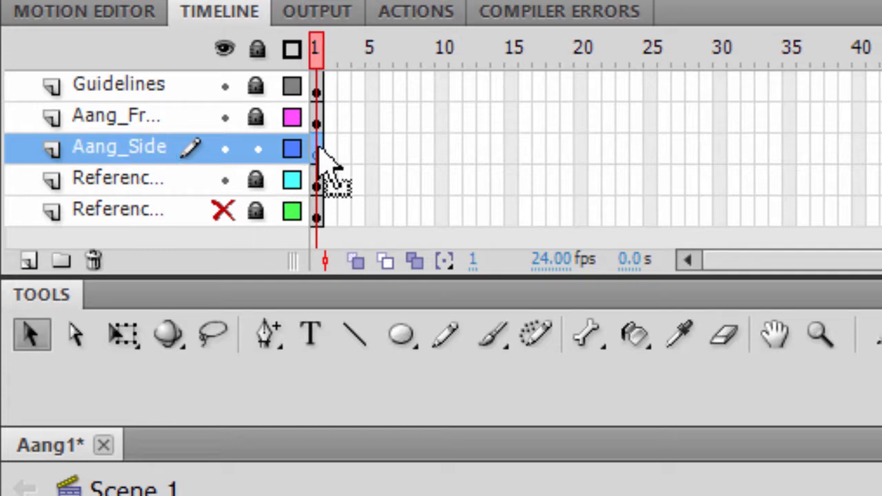
left_click(537, 335)
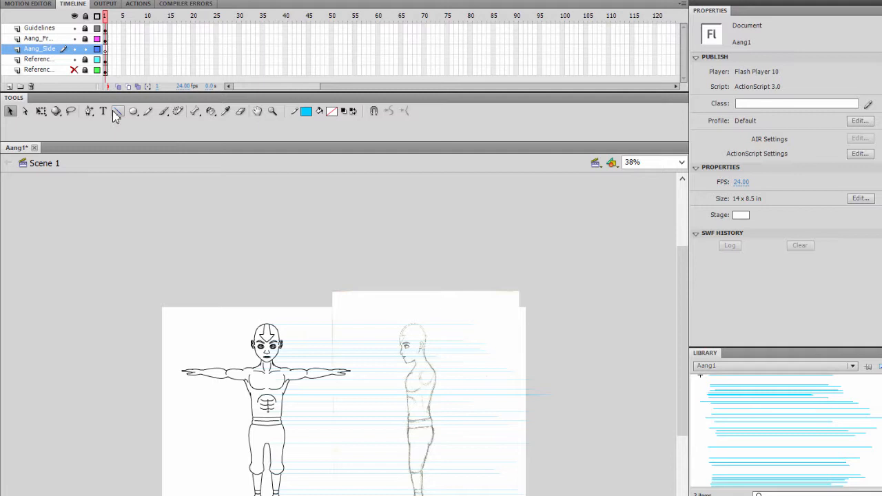
Trace the side-view head top and eyebrow in red with the Line tool
left_click(117, 110)
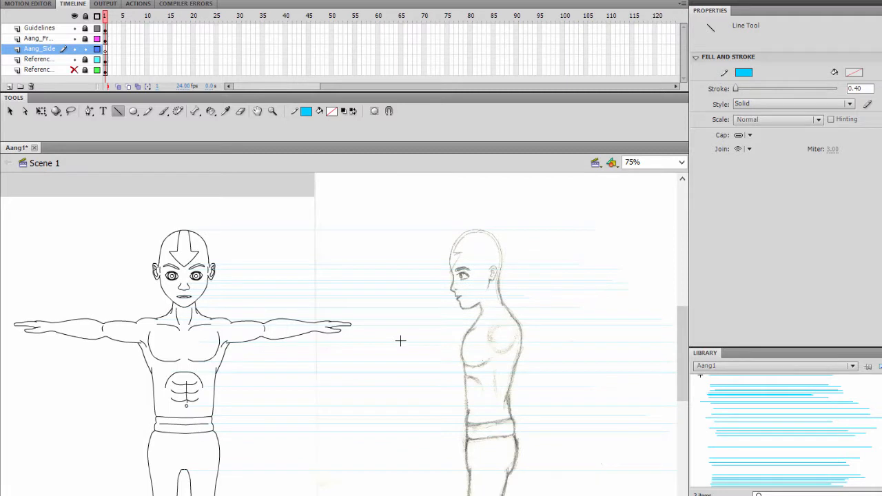
mouse_move(492, 317)
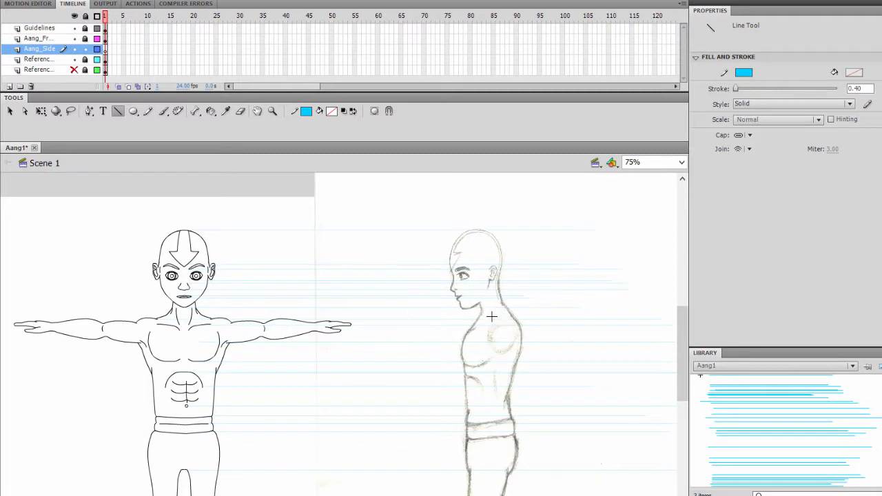
mouse_move(134, 300)
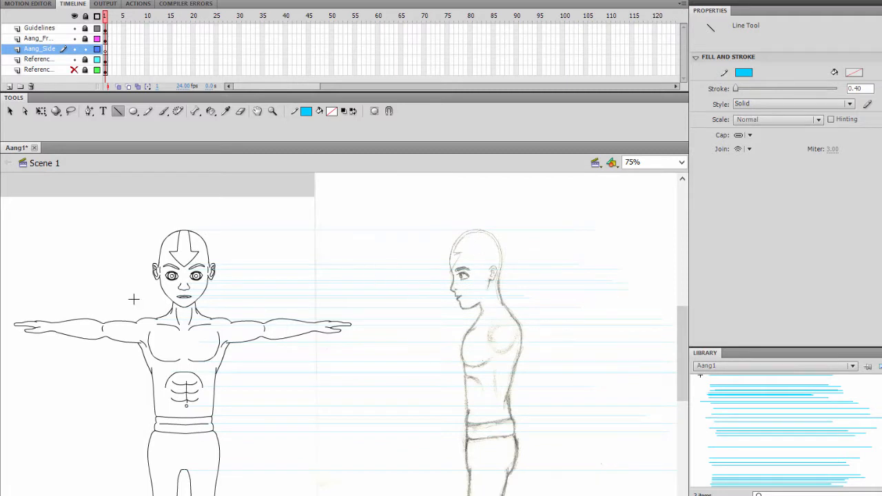
mouse_move(233, 276)
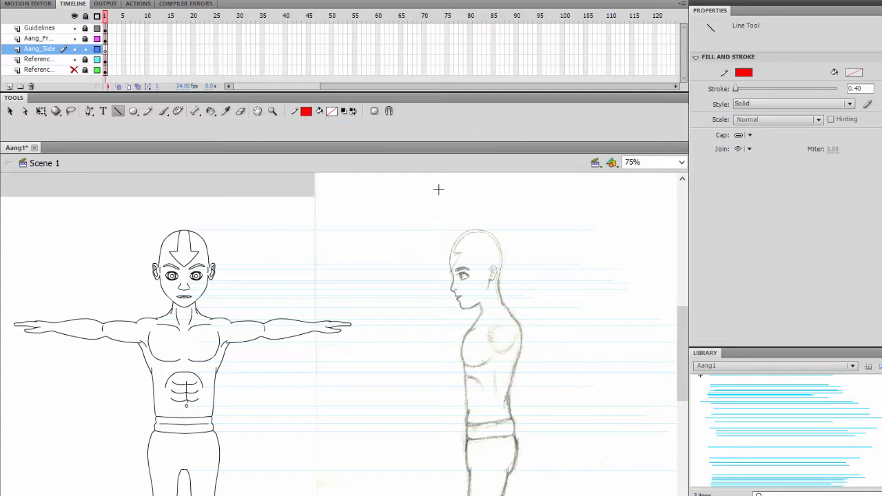
mouse_move(493, 276)
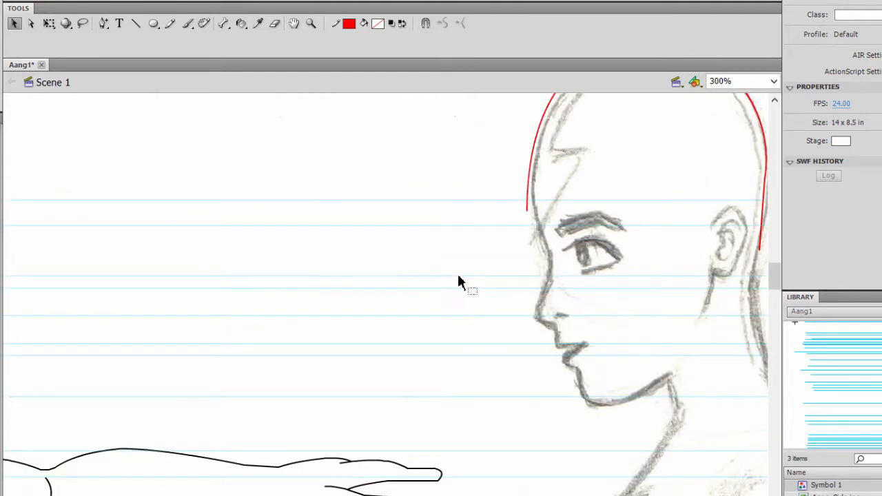
left_click(135, 22)
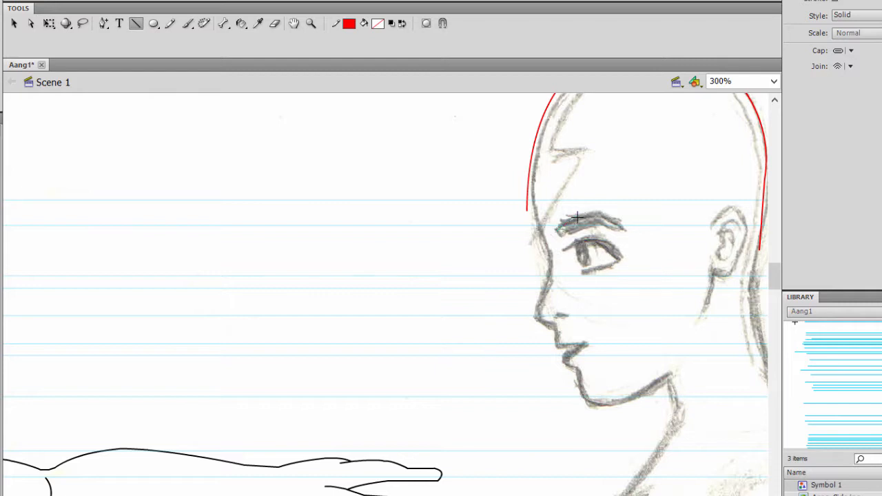
left_click_drag(554, 232, 620, 227)
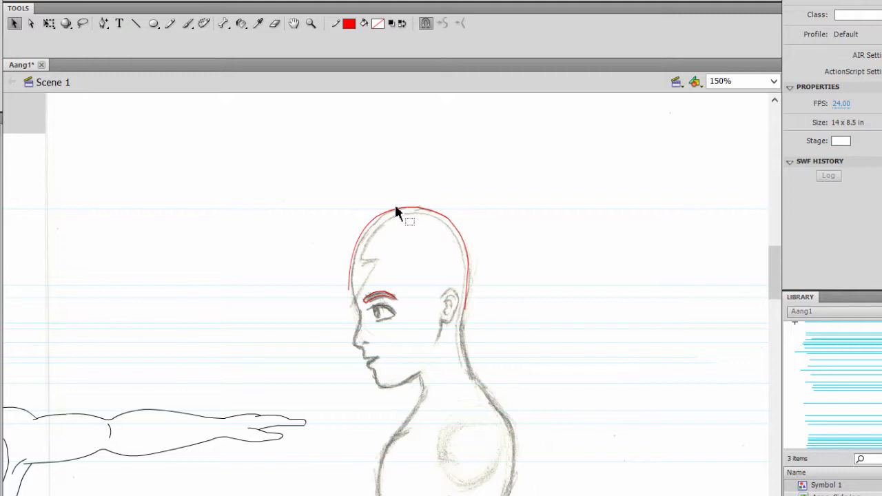
left_click(741, 80)
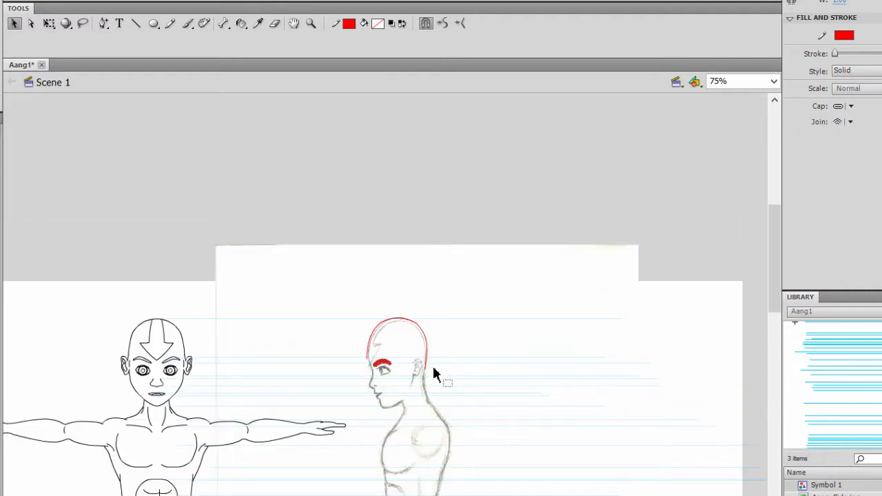
Draw a red line along the side-view eye's front edge while zoomed in
scroll("down", 3)
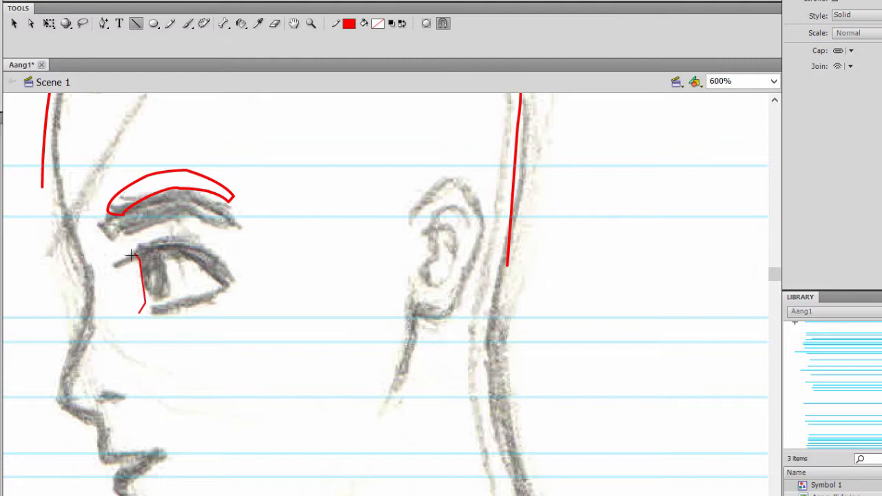
left_click_drag(131, 251, 224, 290)
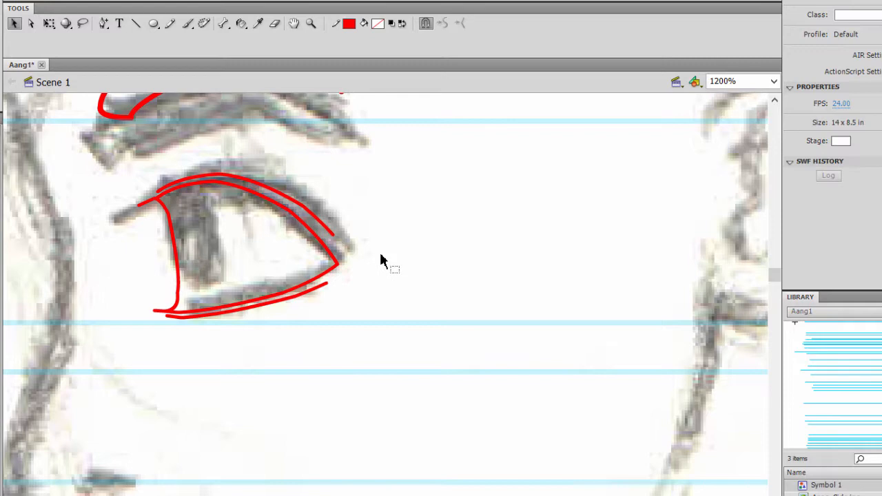
mouse_move(166, 200)
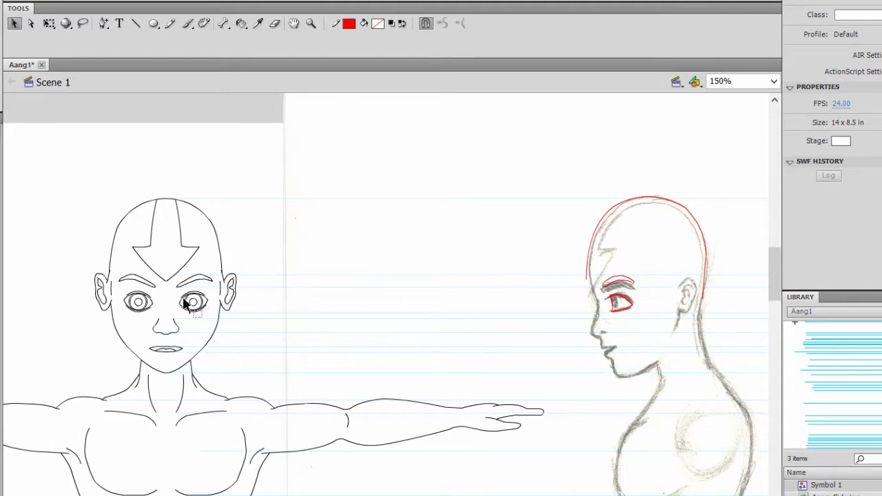
Zoom into the front-view face and switch to its layer to mark the iris in red
left_click(742, 80)
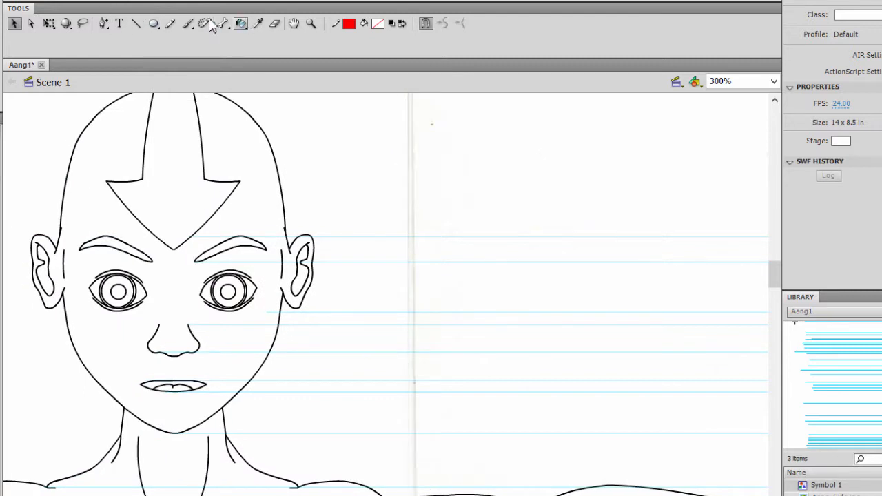
left_click(153, 22)
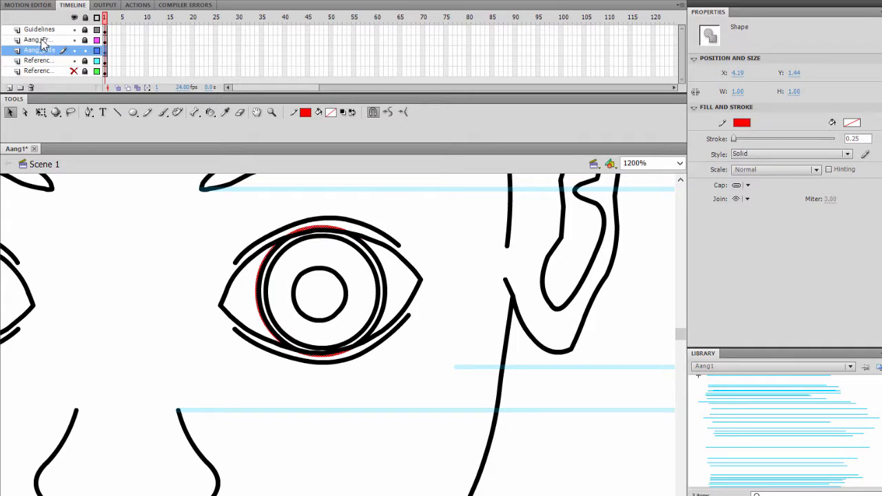
left_click(39, 39)
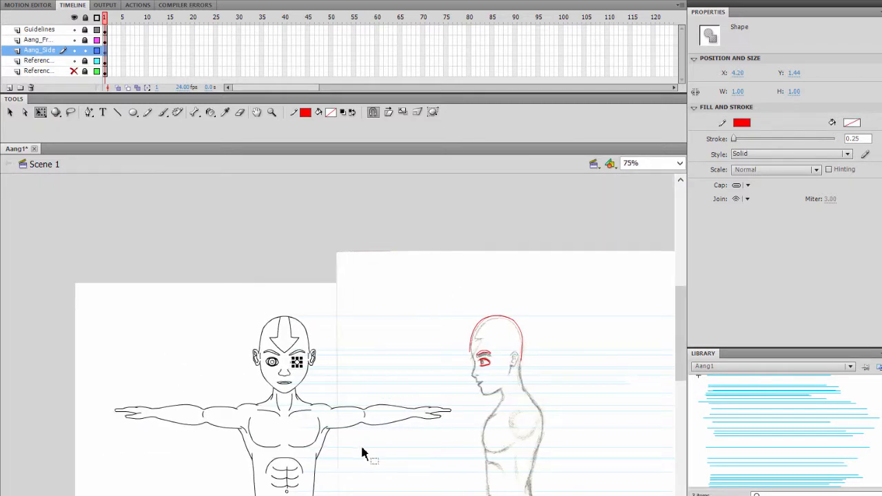
Select a drawing tool to continue the red side-view eye details
left_click(11, 113)
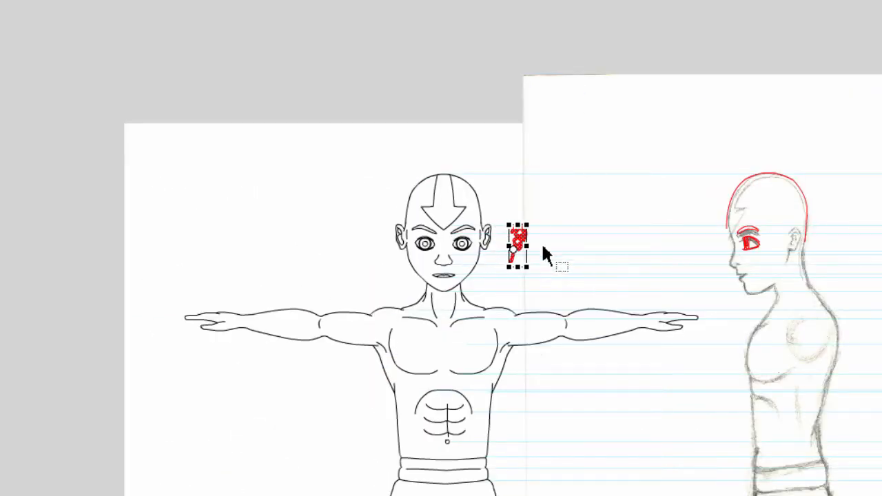
Move the grouped red ear onto the side-view head, placed behind the eye
left_click_drag(518, 248, 792, 249)
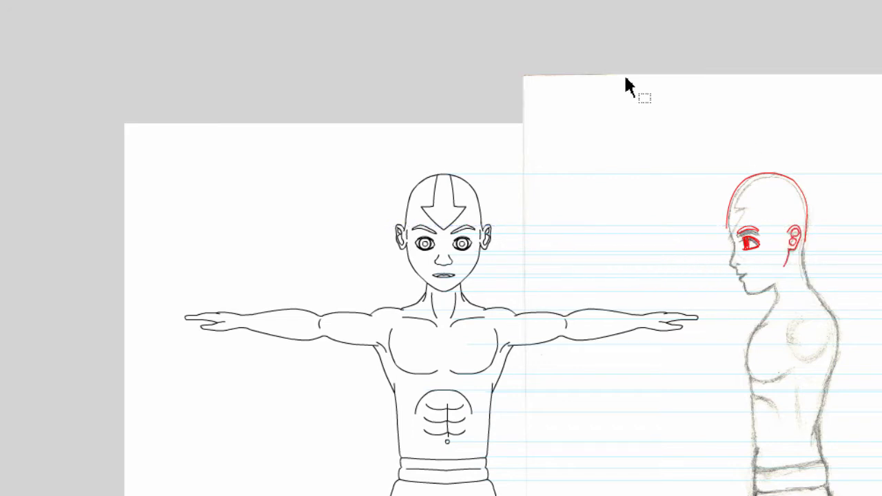
mouse_move(557, 174)
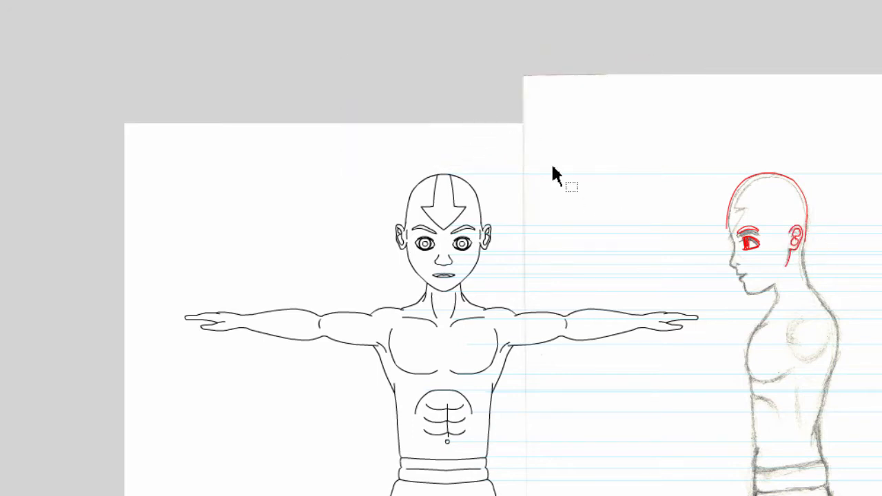